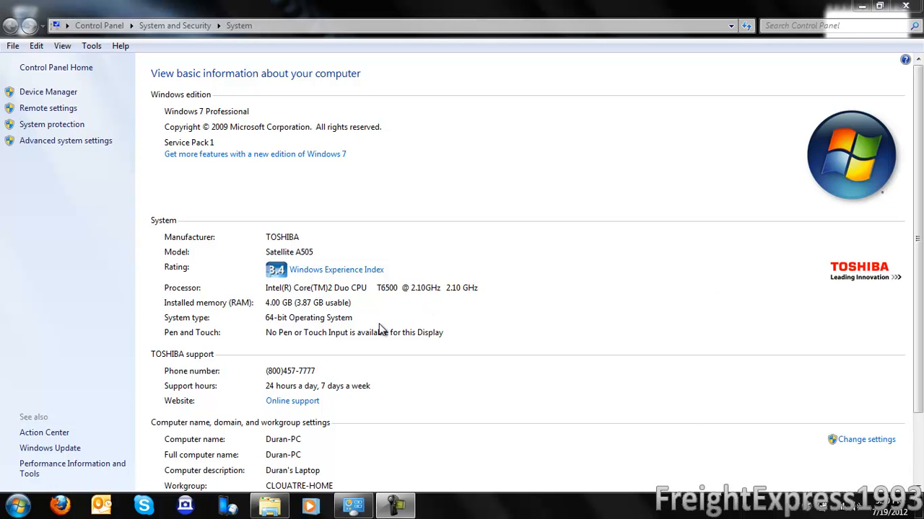
{"action": "mouse_move", "coordinate": [172, 368]}
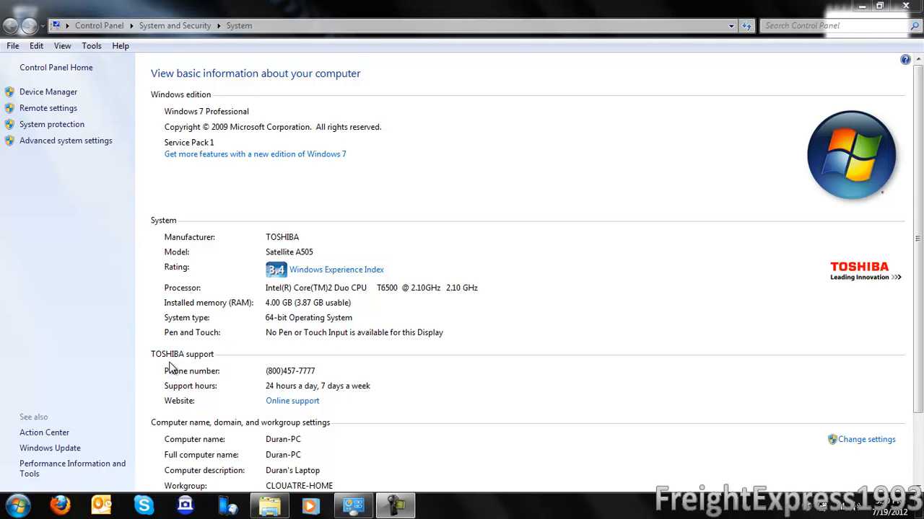
{"action": "mouse_move", "coordinate": [289, 400]}
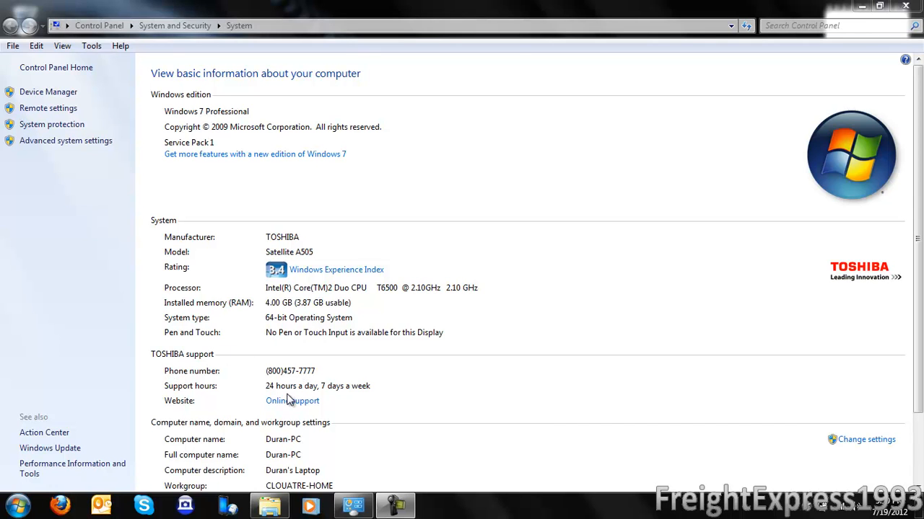
{"action": "mouse_move", "coordinate": [296, 249]}
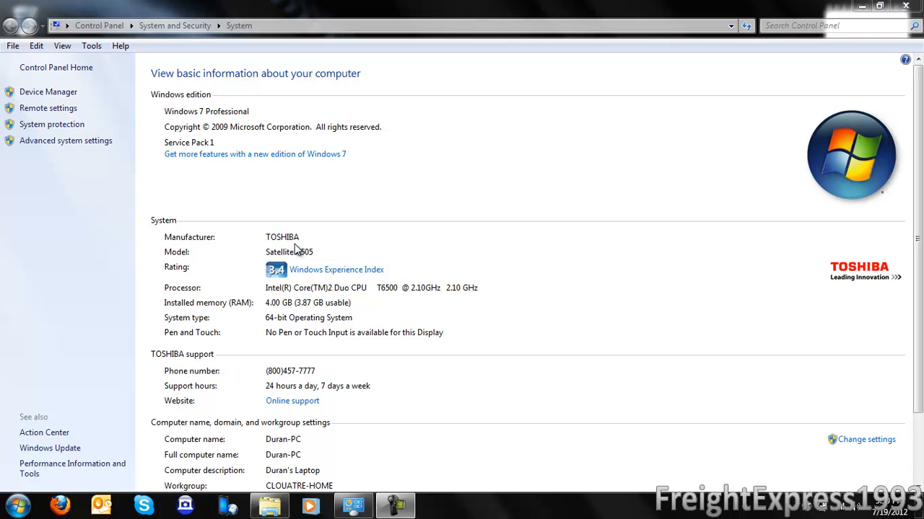
{"action": "mouse_move", "coordinate": [830, 320]}
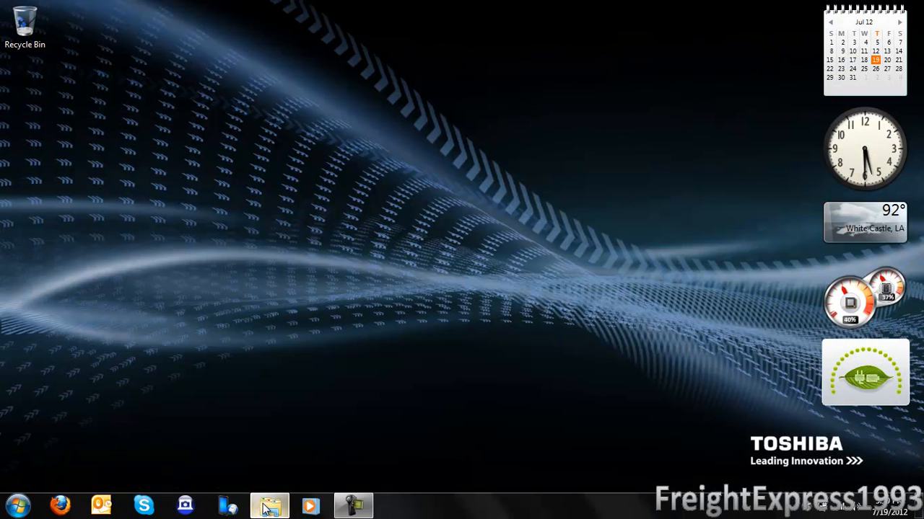
Show Documents in Explorer, inspect OEMInformation-Toshiba.reg and select the OEMLogos archive
{"action": "left_click", "coordinate": [269, 505]}
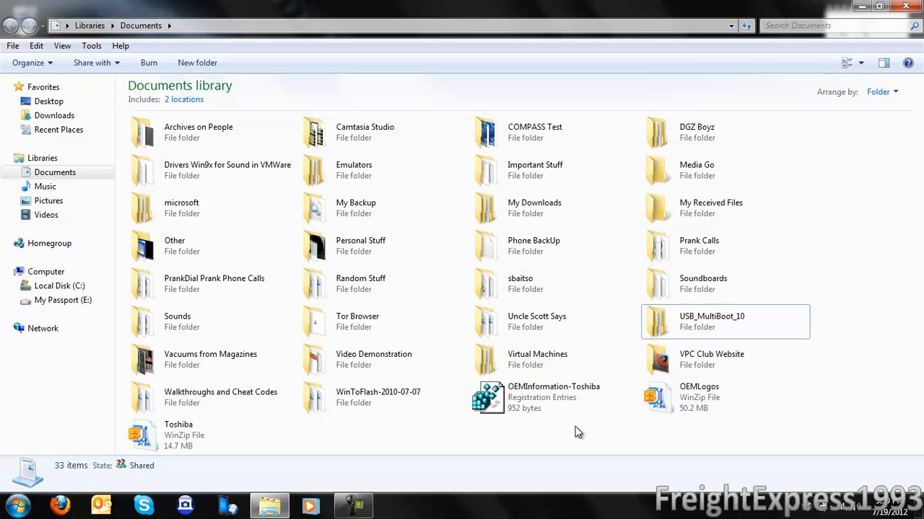
{"action": "mouse_move", "coordinate": [504, 424]}
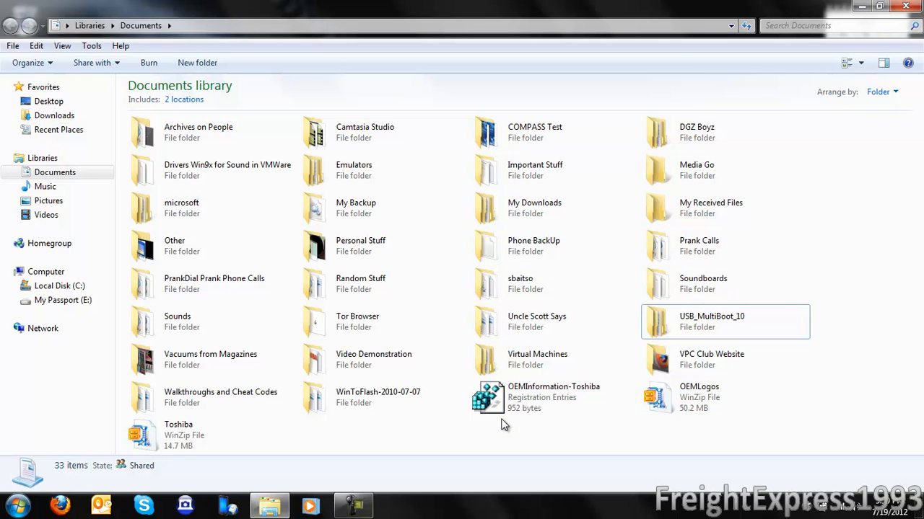
{"action": "right_click", "coordinate": [489, 398]}
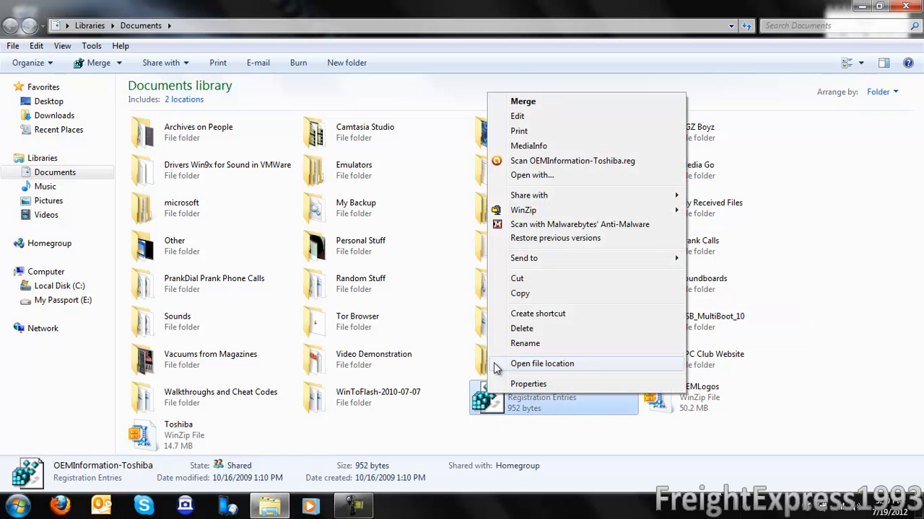
{"action": "mouse_move", "coordinate": [440, 159]}
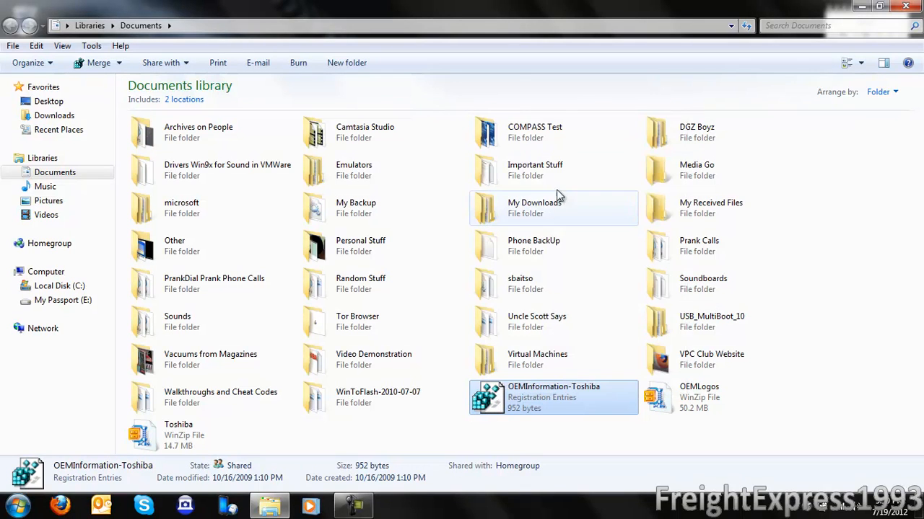
{"action": "mouse_move", "coordinate": [895, 421]}
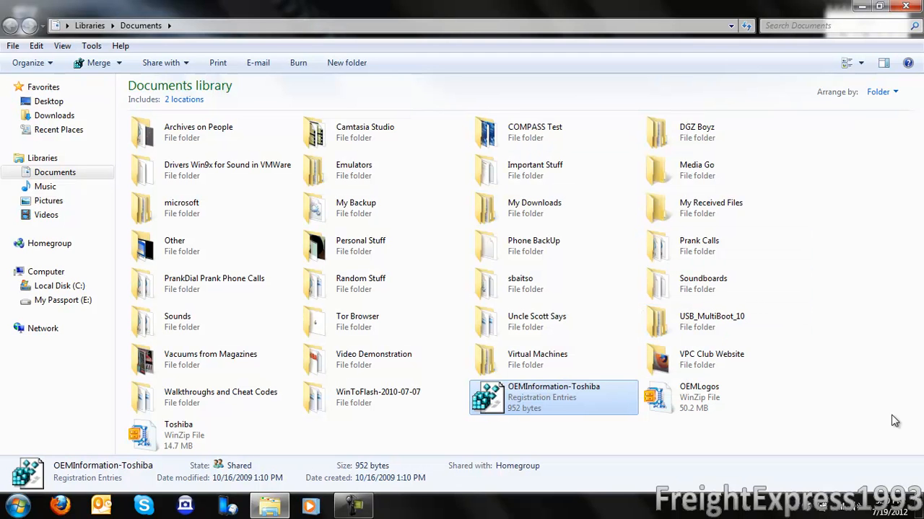
{"action": "left_click", "coordinate": [723, 397]}
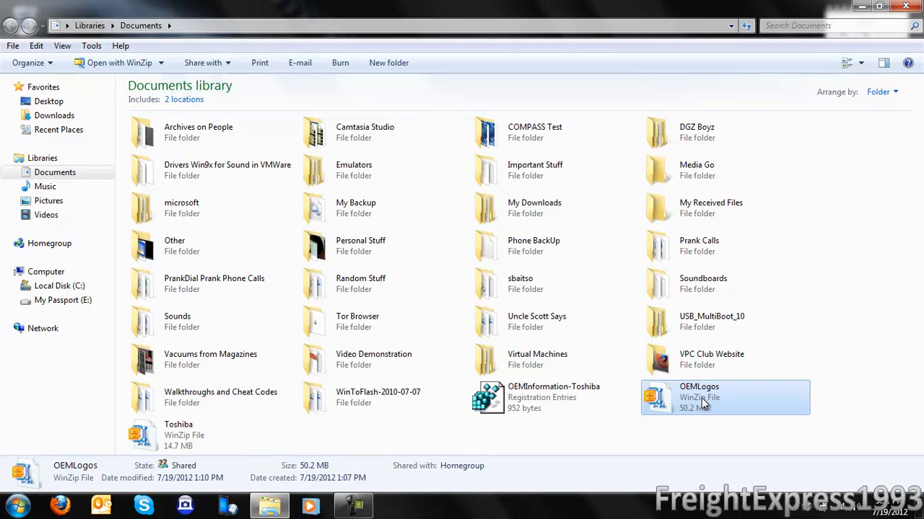
Peek into the OEMLogos archive, then browse Toshiba.zip into its Toshiba > Windows folder
{"action": "double_click", "coordinate": [725, 397]}
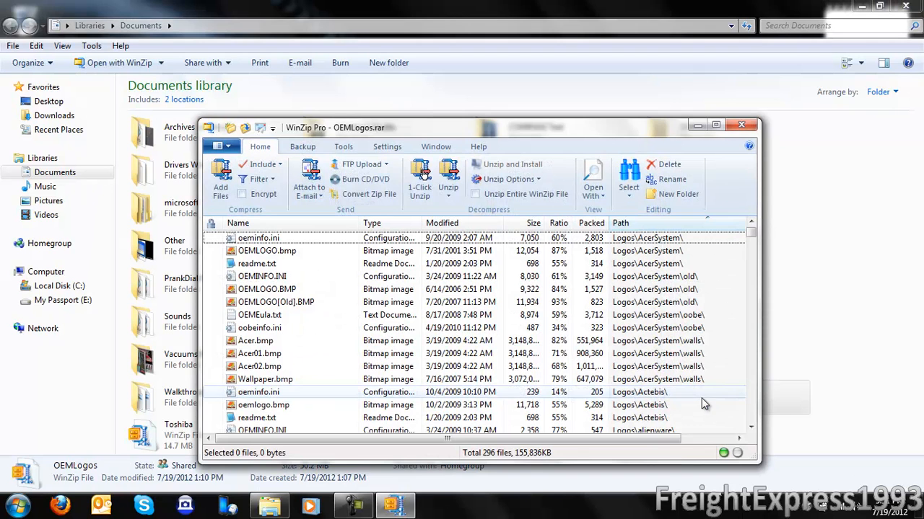
{"action": "left_click", "coordinate": [741, 124]}
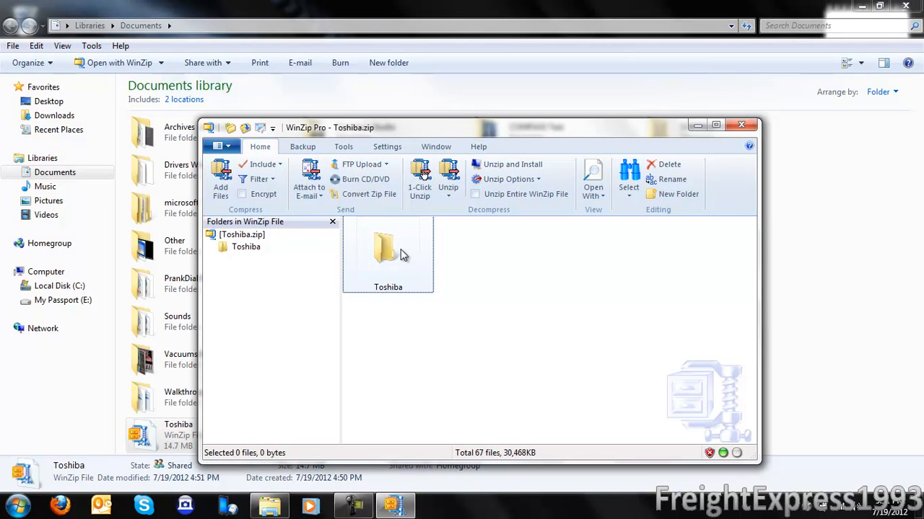
{"action": "left_click", "coordinate": [387, 252]}
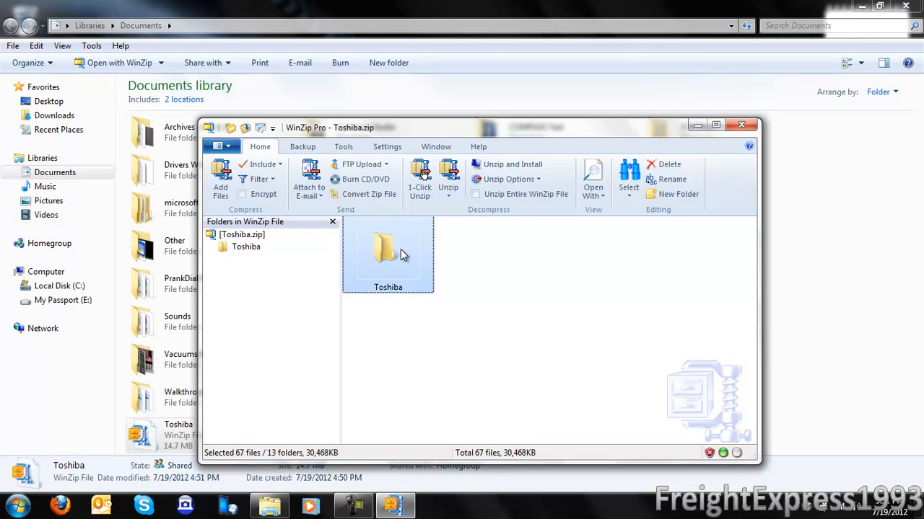
{"action": "double_click", "coordinate": [388, 252]}
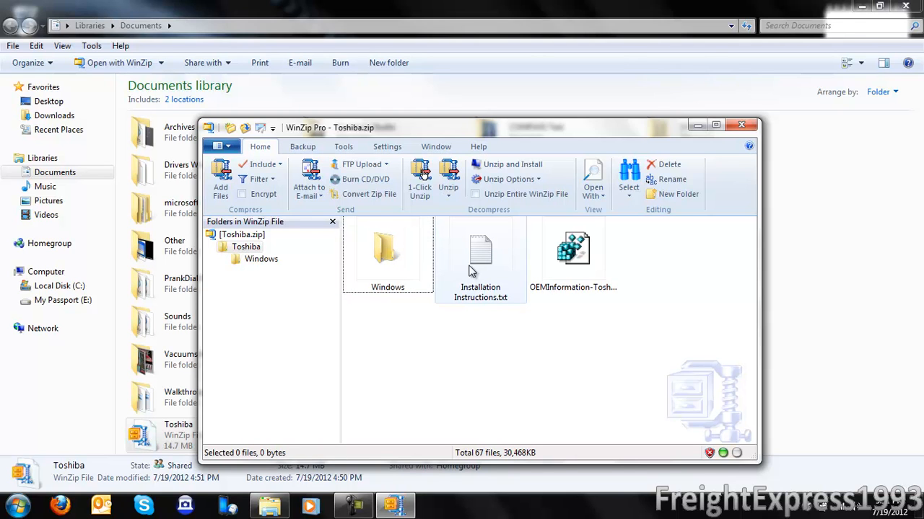
{"action": "mouse_move", "coordinate": [468, 265]}
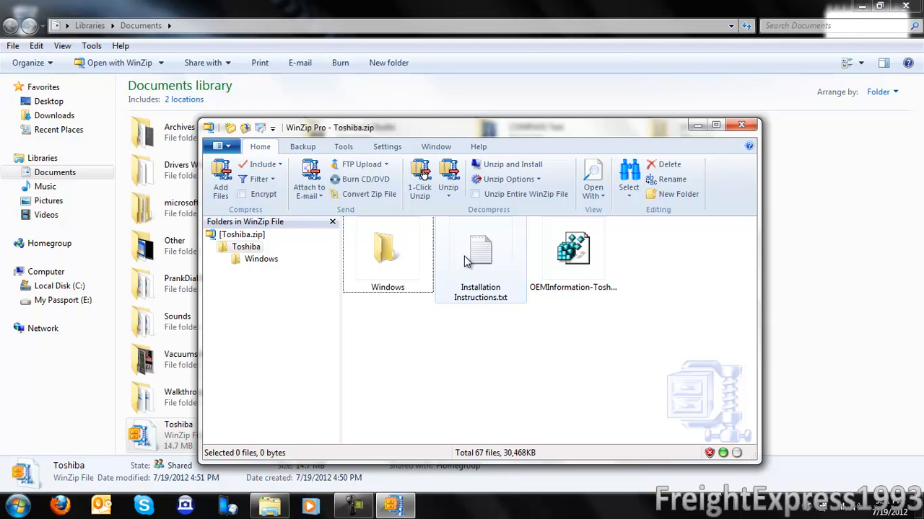
{"action": "double_click", "coordinate": [388, 252]}
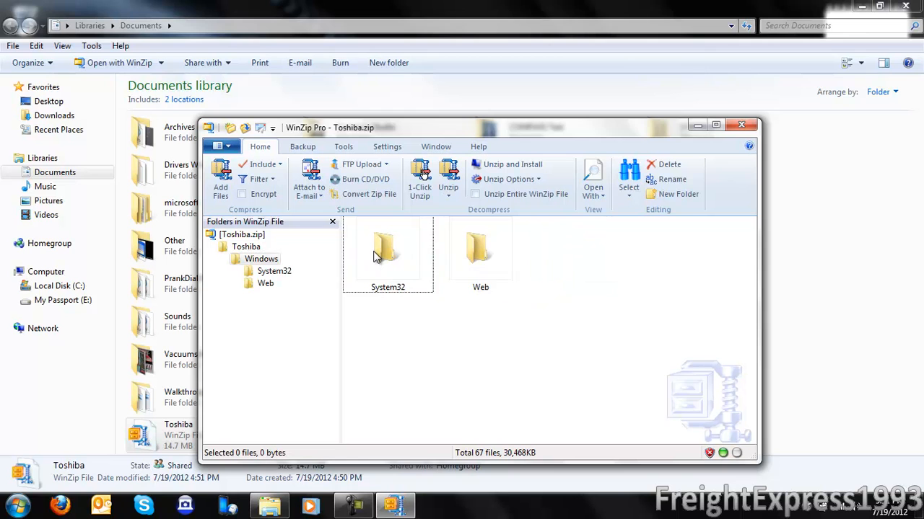
Look through the Web wallpaper folders, then show the archive's System32 folder with oobe, OEMLOGO.BMP and spwizimg.dll
{"action": "left_click", "coordinate": [480, 249]}
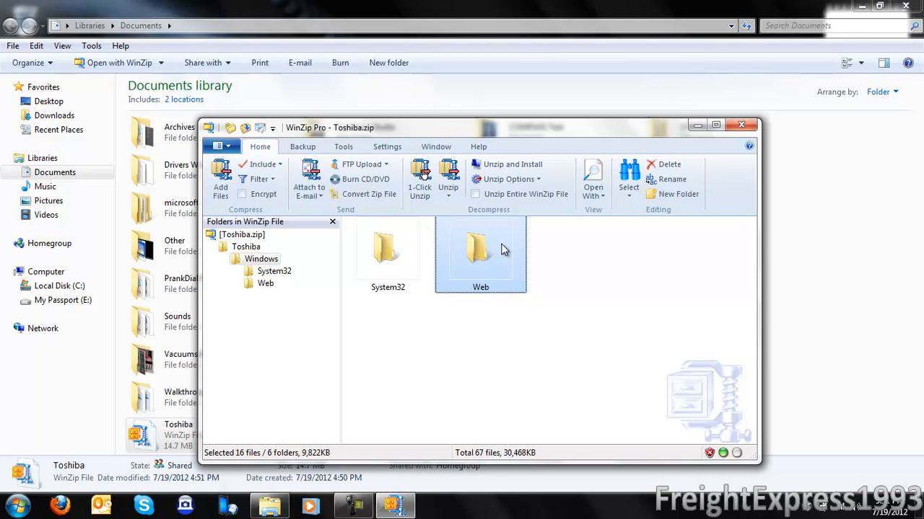
{"action": "double_click", "coordinate": [480, 249]}
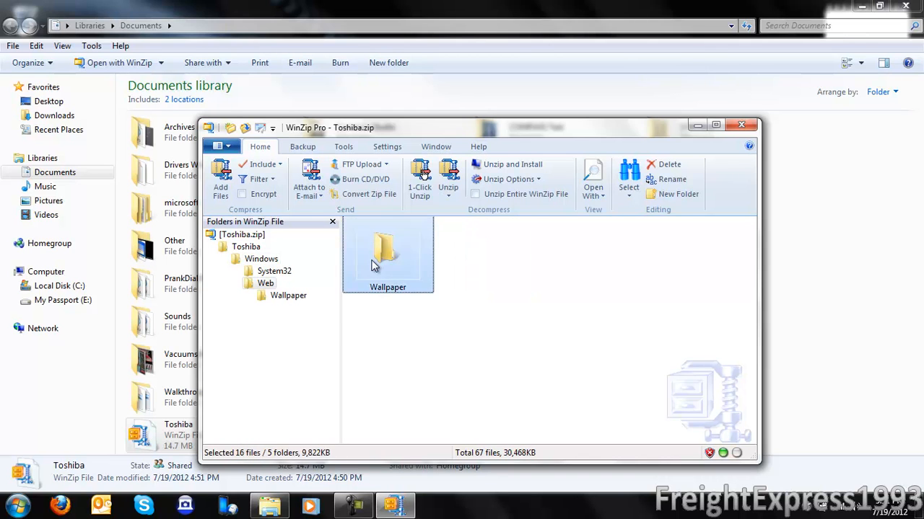
{"action": "left_click", "coordinate": [266, 283]}
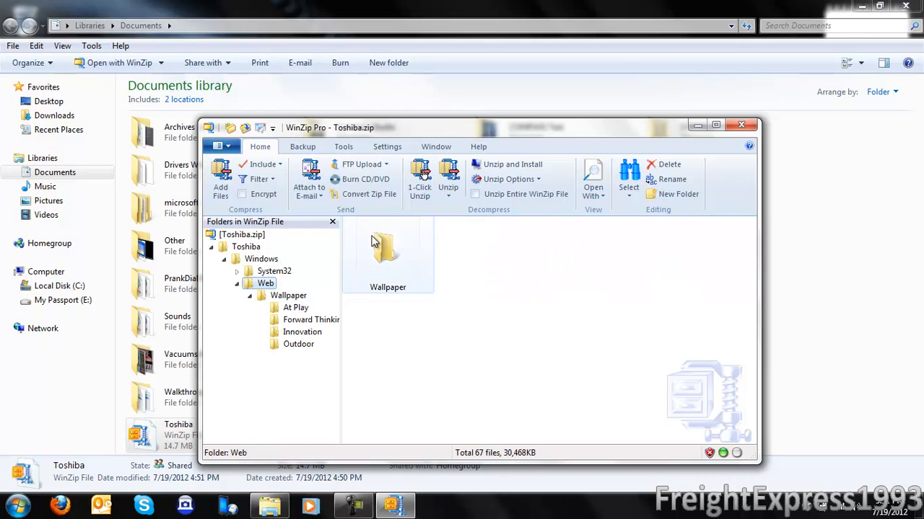
{"action": "left_click", "coordinate": [273, 271]}
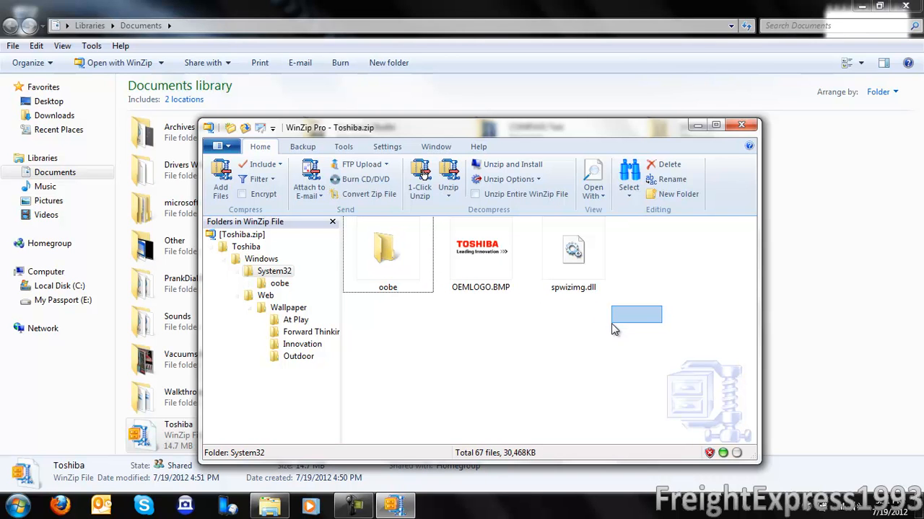
{"action": "left_click", "coordinate": [588, 326]}
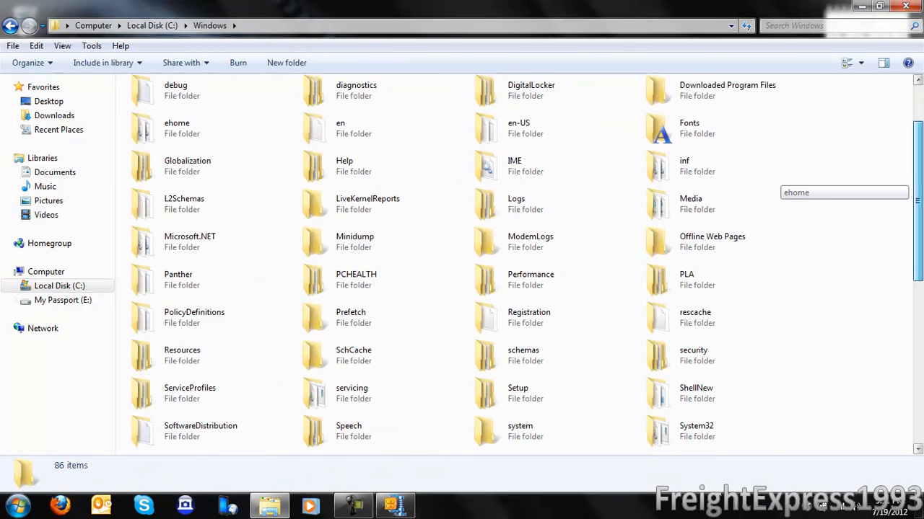
Locate OEMLOGO.bmp and oeminfo.ini in C:\Windows\System32 and view oeminfo in Notepad
{"action": "scroll", "scroll_direction": "down", "scroll_amount": 3}
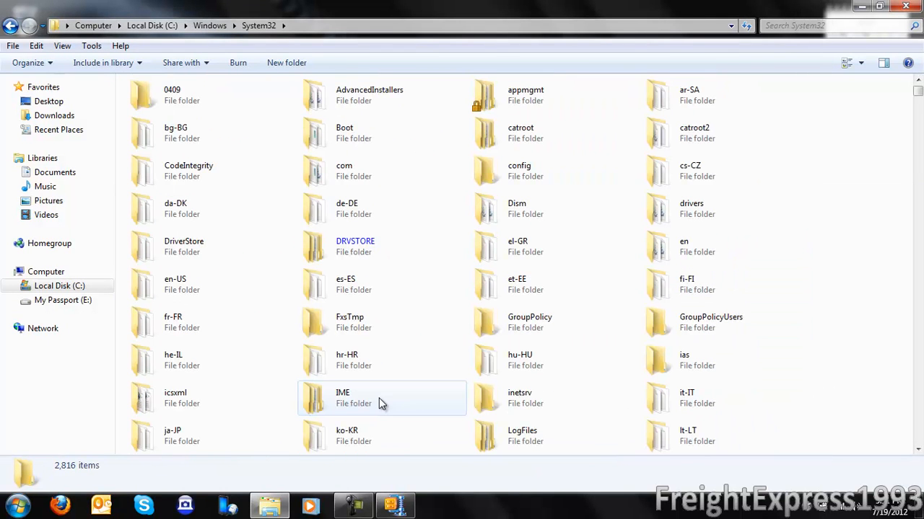
{"action": "scroll", "scroll_direction": "down", "scroll_amount": 3}
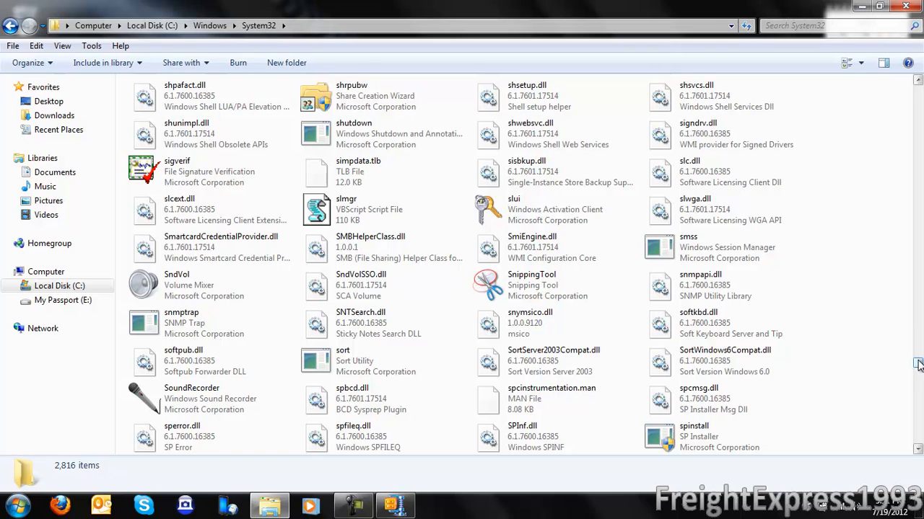
{"action": "scroll", "scroll_direction": "down", "scroll_amount": 3}
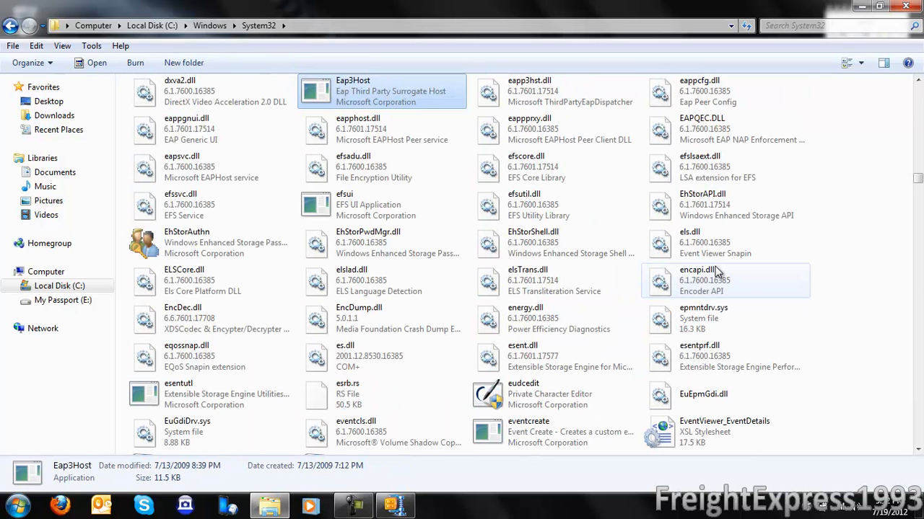
{"action": "scroll", "scroll_direction": "down", "scroll_amount": 3}
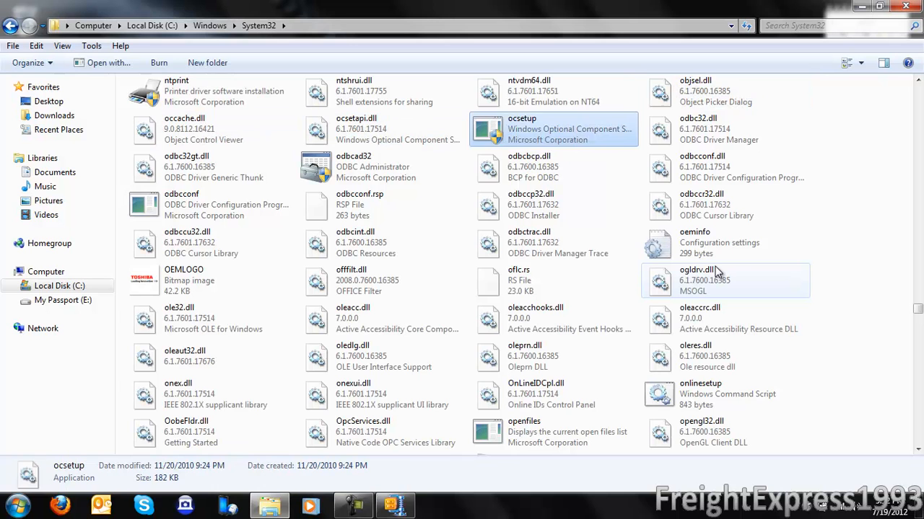
{"action": "left_click", "coordinate": [700, 204]}
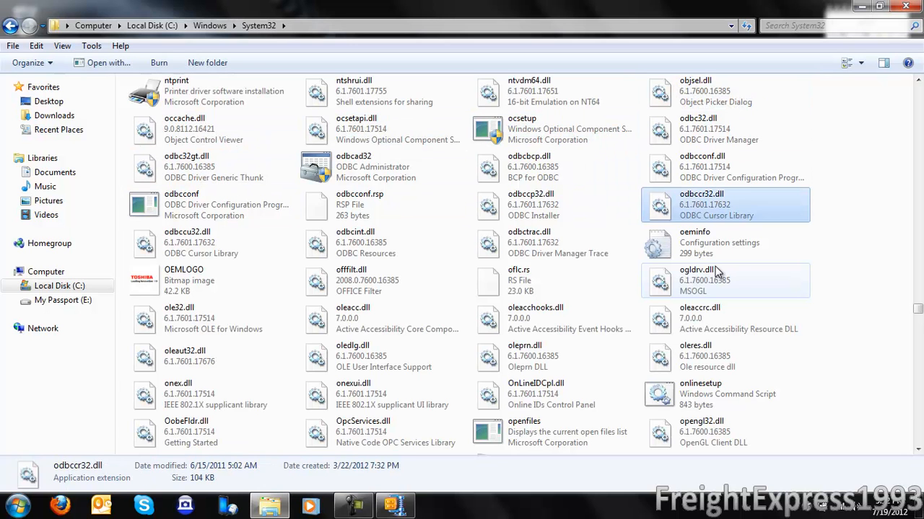
{"action": "left_click", "coordinate": [352, 356]}
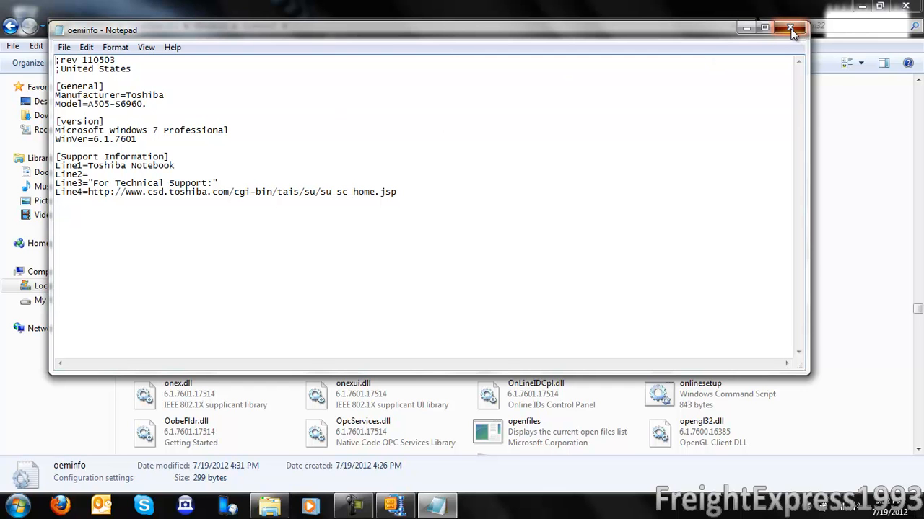
Close the oeminfo file and the Toshiba archive, then bring up the Start menu
{"action": "left_click", "coordinate": [790, 28]}
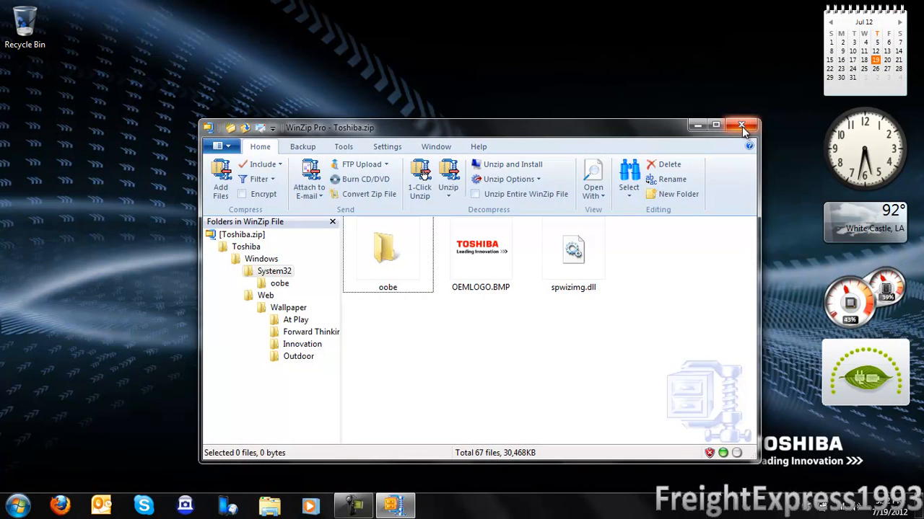
{"action": "left_click", "coordinate": [741, 126]}
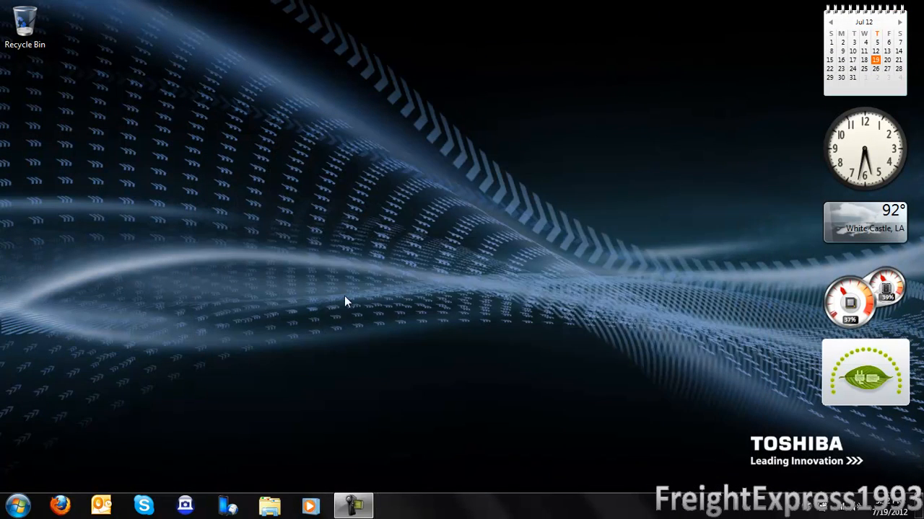
{"action": "left_click", "coordinate": [19, 505]}
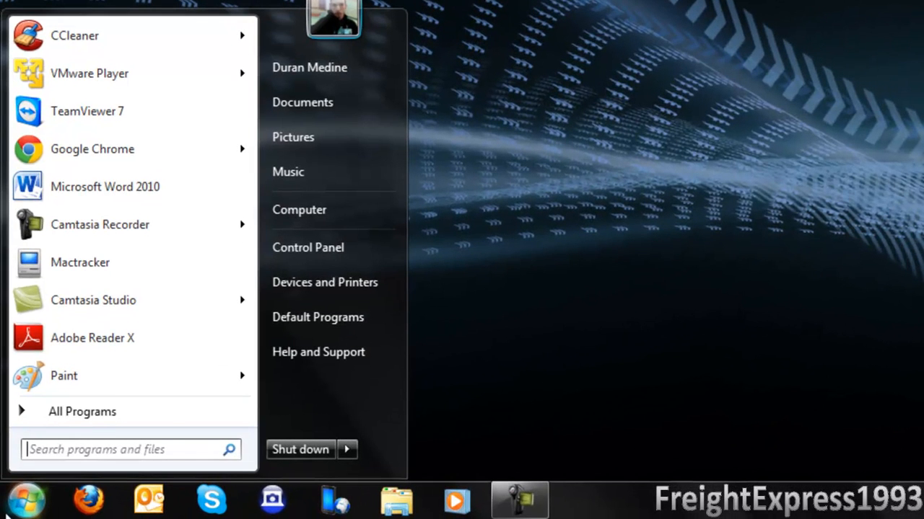
Launch regedit from the Start search box and expand HKEY_LOCAL_MACHINE
{"action": "type", "text": "redg"}
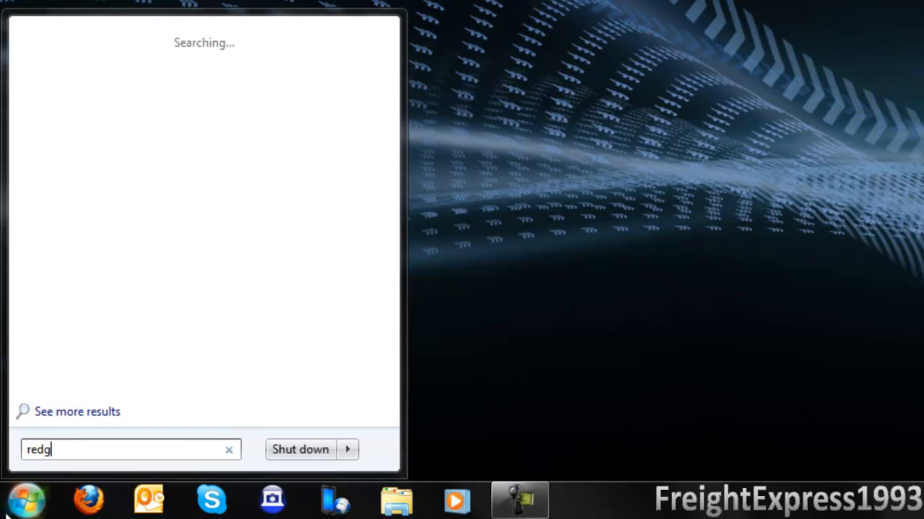
{"action": "type", "text": "regedit"}
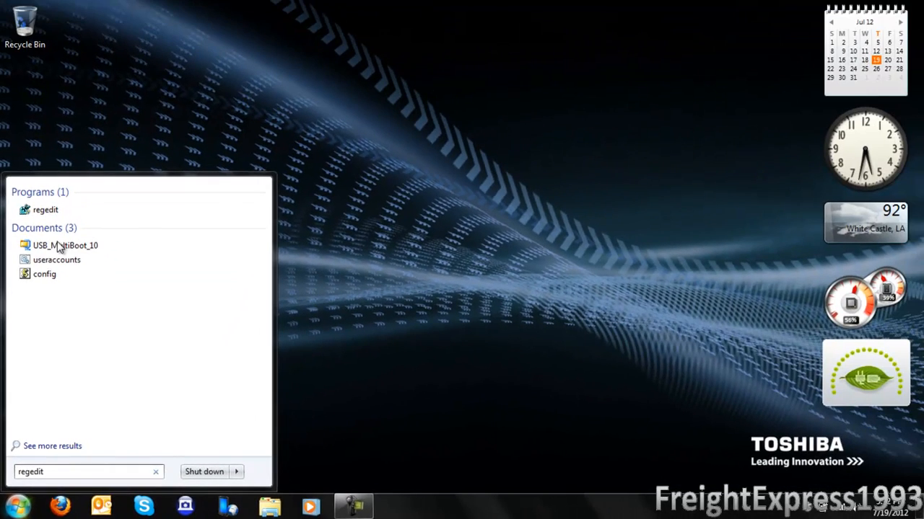
{"action": "left_click", "coordinate": [45, 210]}
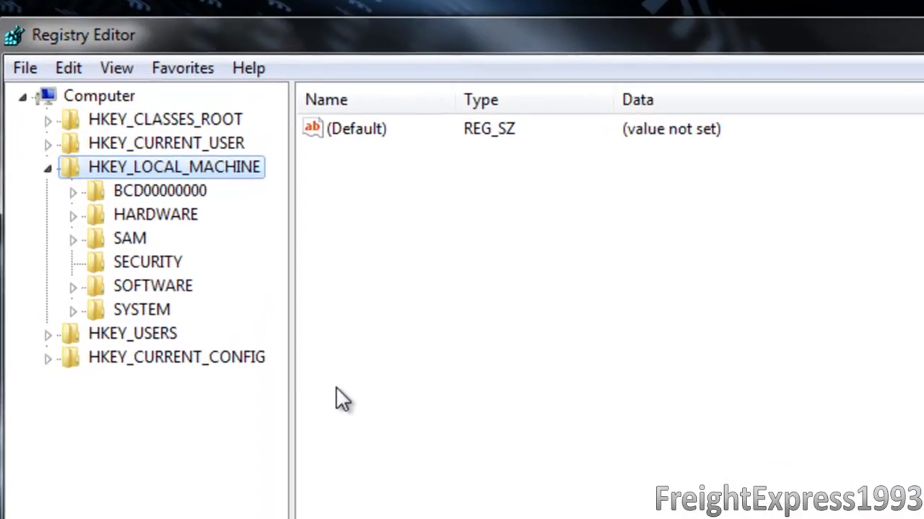
{"action": "left_click", "coordinate": [46, 167]}
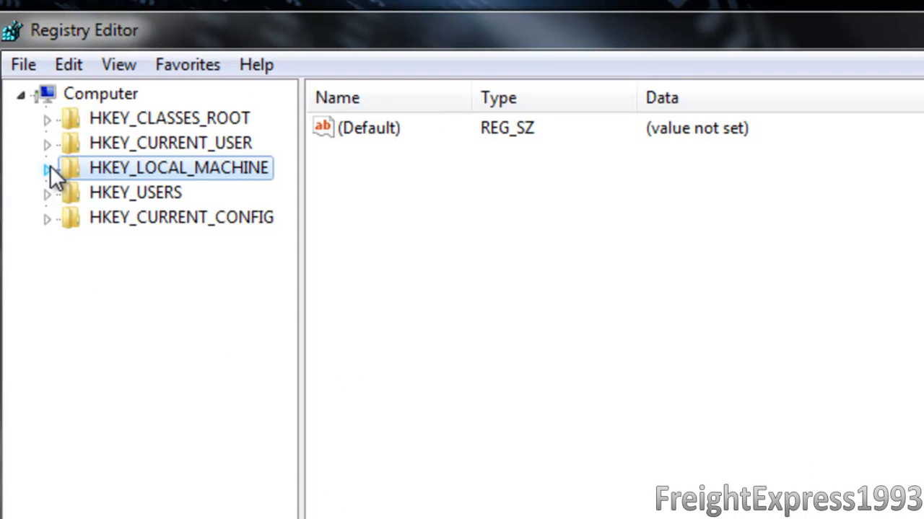
{"action": "left_click", "coordinate": [47, 168]}
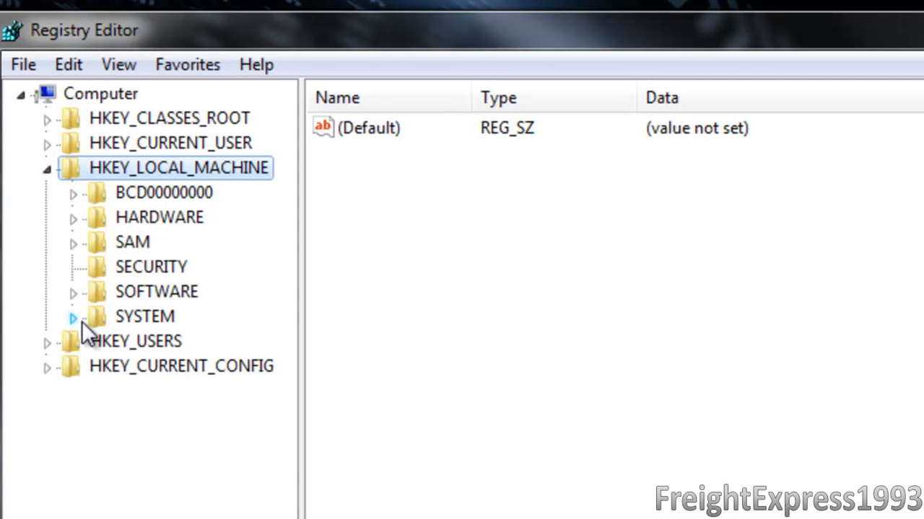
{"action": "mouse_move", "coordinate": [80, 332]}
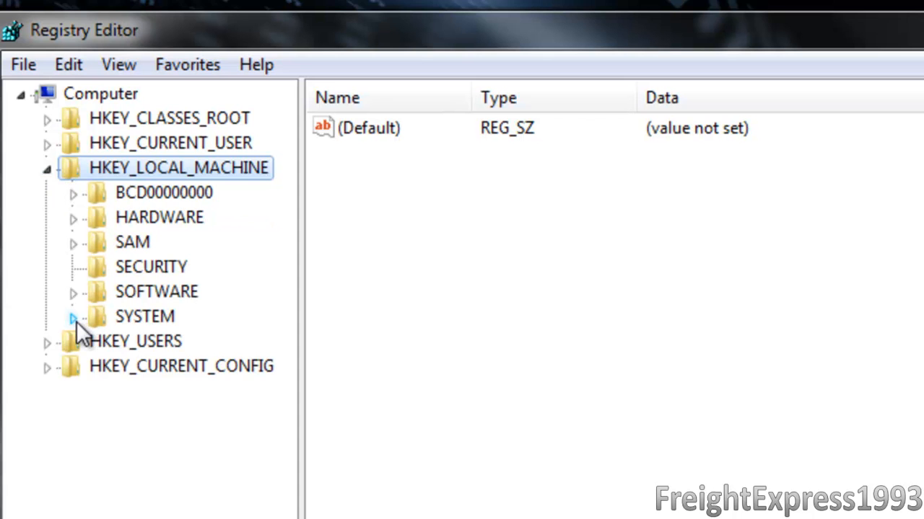
{"action": "mouse_move", "coordinate": [78, 299]}
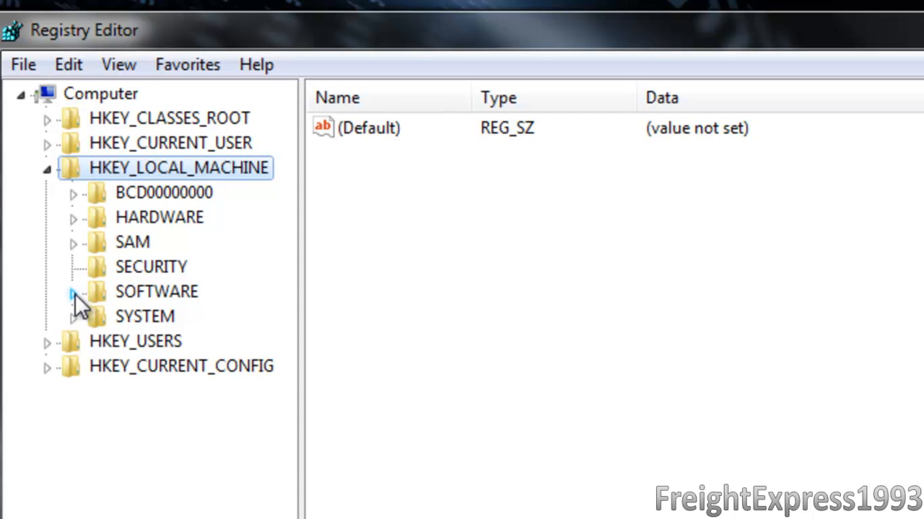
Browse SOFTWARE > Microsoft > Windows > CurrentVersion and view its values
{"action": "left_click", "coordinate": [73, 291]}
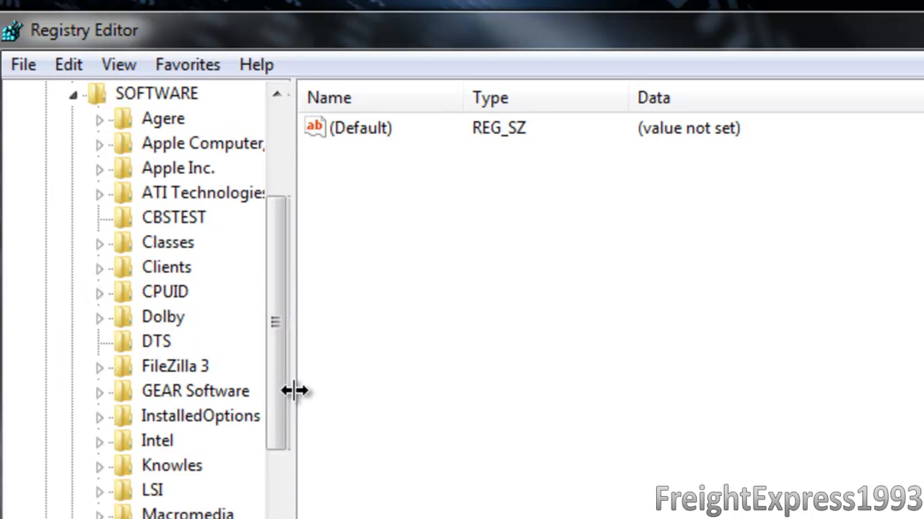
{"action": "scroll", "scroll_direction": "down", "scroll_amount": 3}
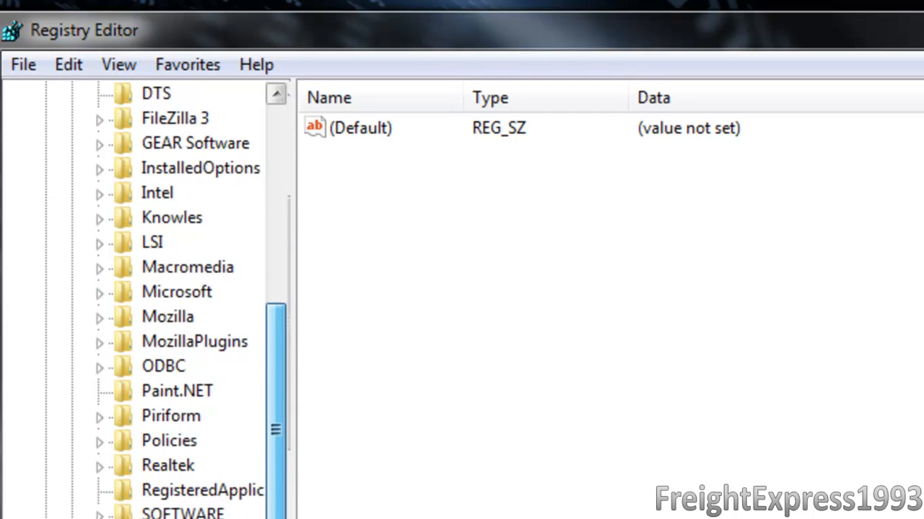
{"action": "scroll", "scroll_direction": "down", "scroll_amount": 3}
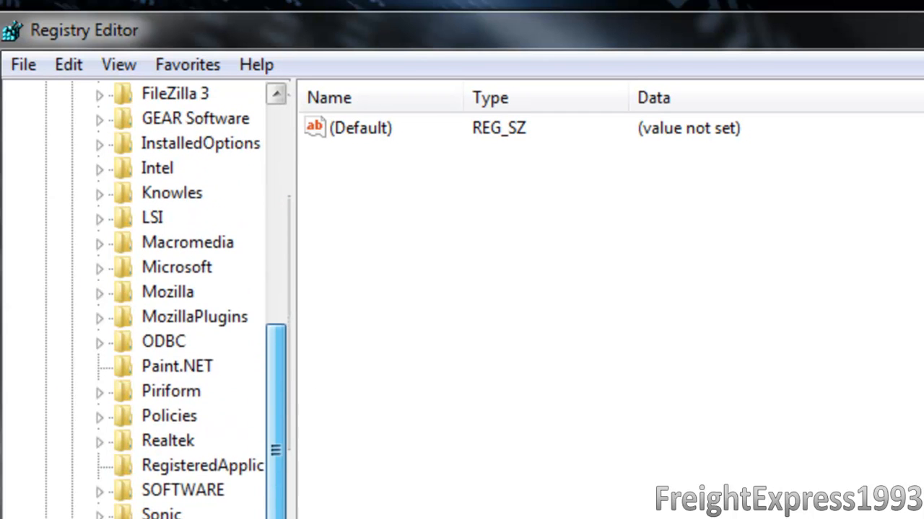
{"action": "scroll", "scroll_direction": "down", "scroll_amount": 3}
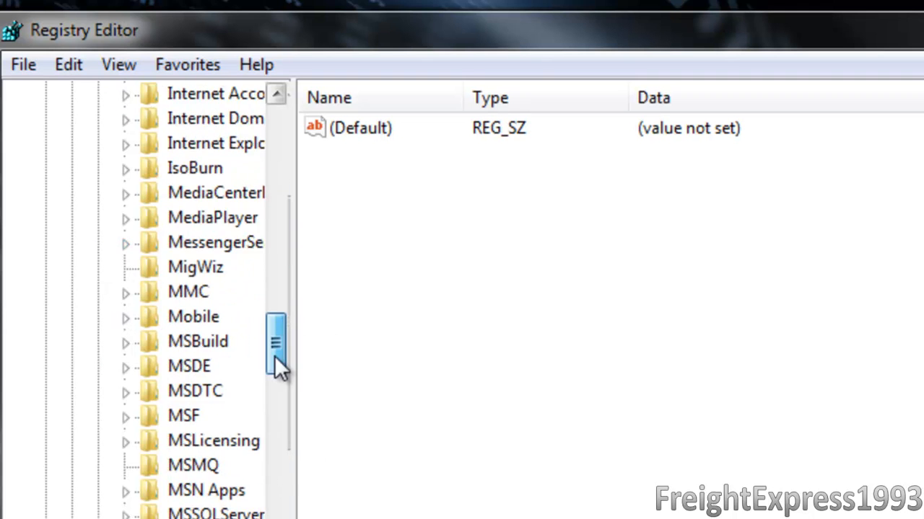
{"action": "scroll", "scroll_direction": "down", "scroll_amount": 3}
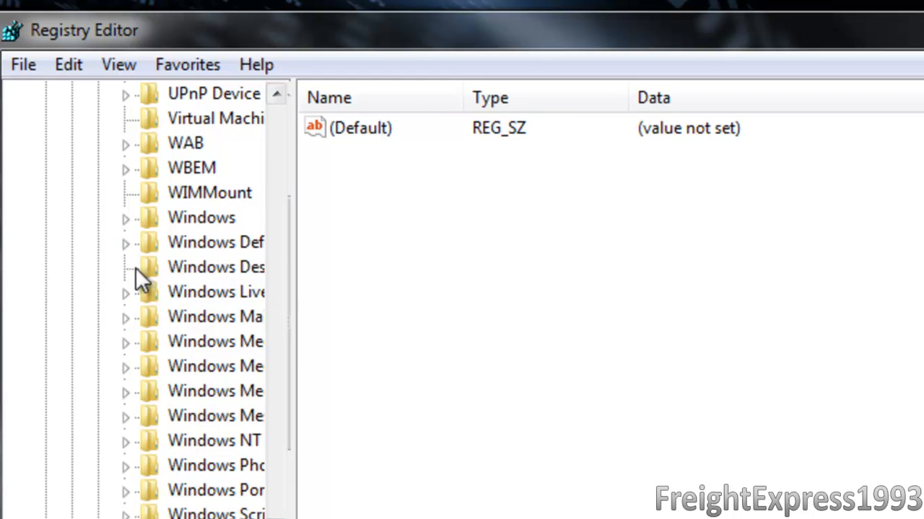
{"action": "left_click", "coordinate": [125, 217]}
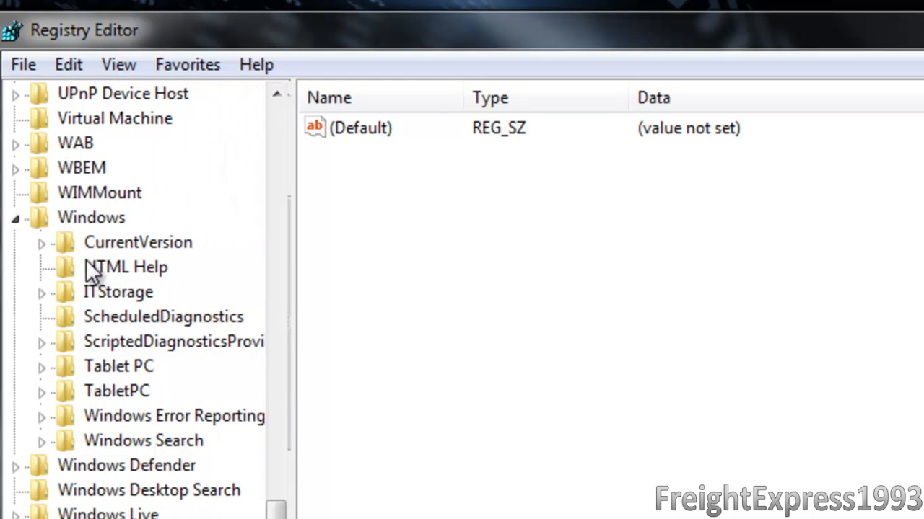
{"action": "left_click", "coordinate": [138, 242]}
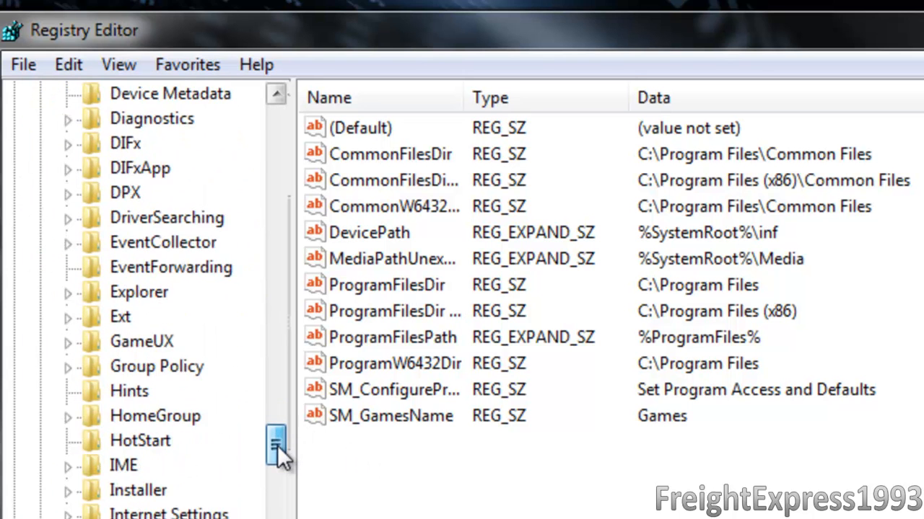
{"action": "scroll", "scroll_direction": "down", "scroll_amount": 3}
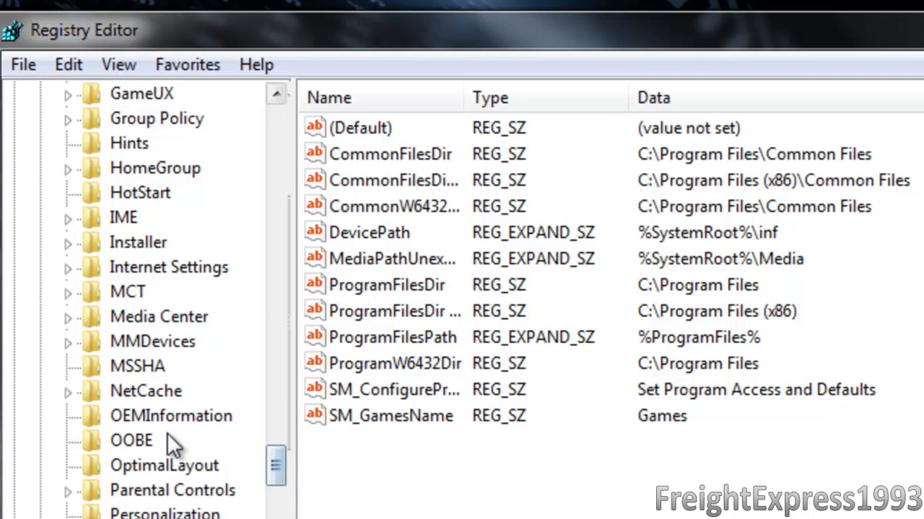
{"action": "left_click", "coordinate": [171, 415]}
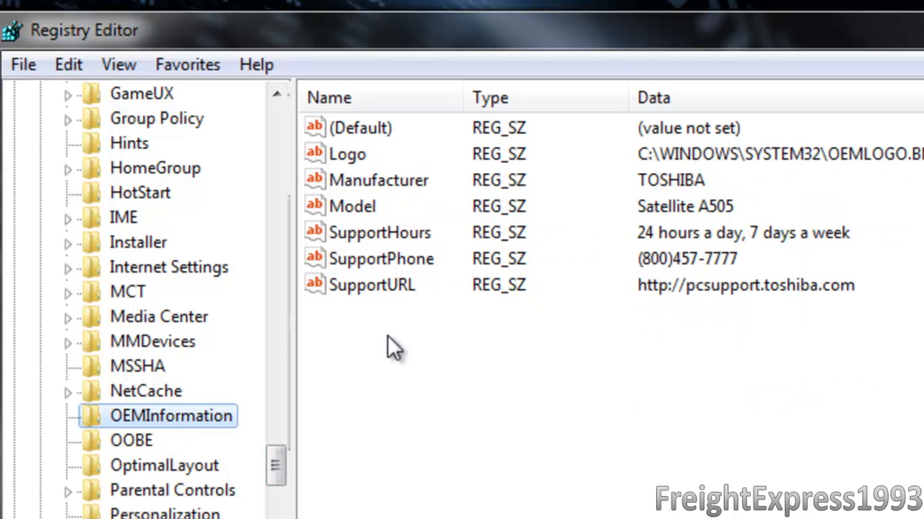
{"action": "mouse_move", "coordinate": [508, 414]}
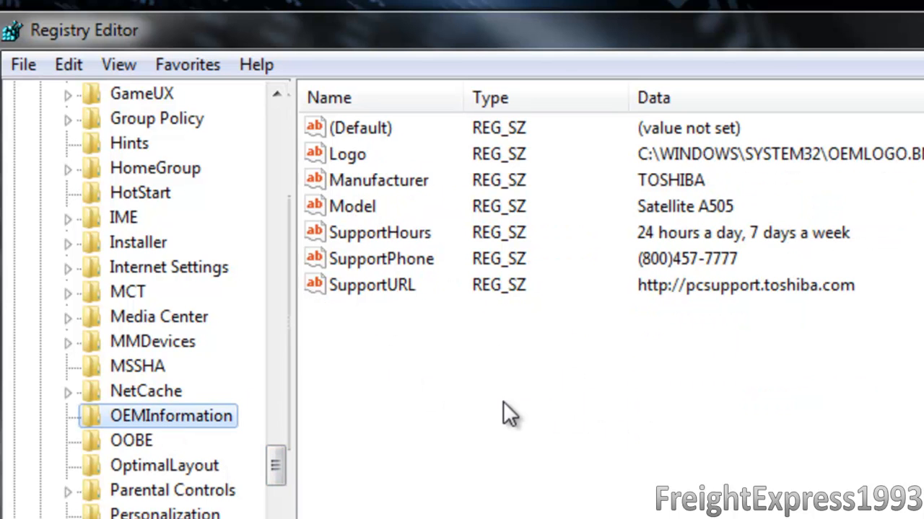
{"action": "mouse_move", "coordinate": [231, 379]}
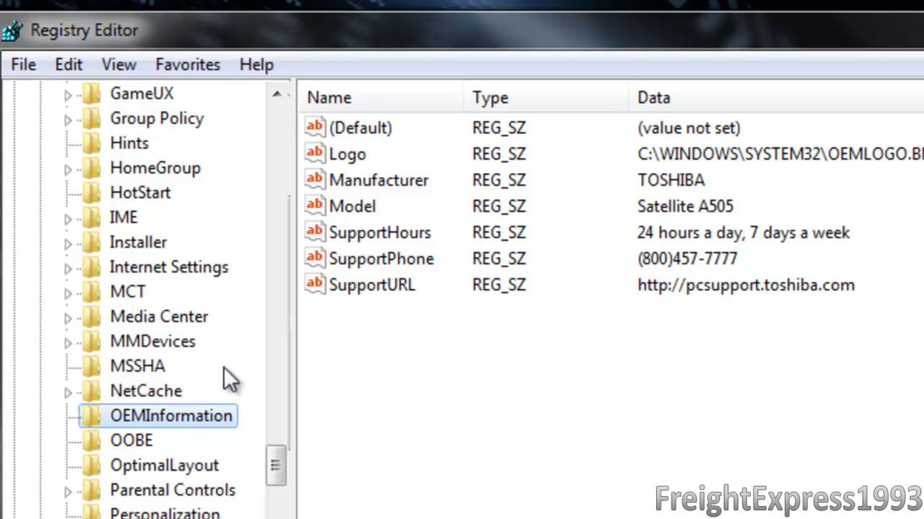
{"action": "mouse_move", "coordinate": [96, 433]}
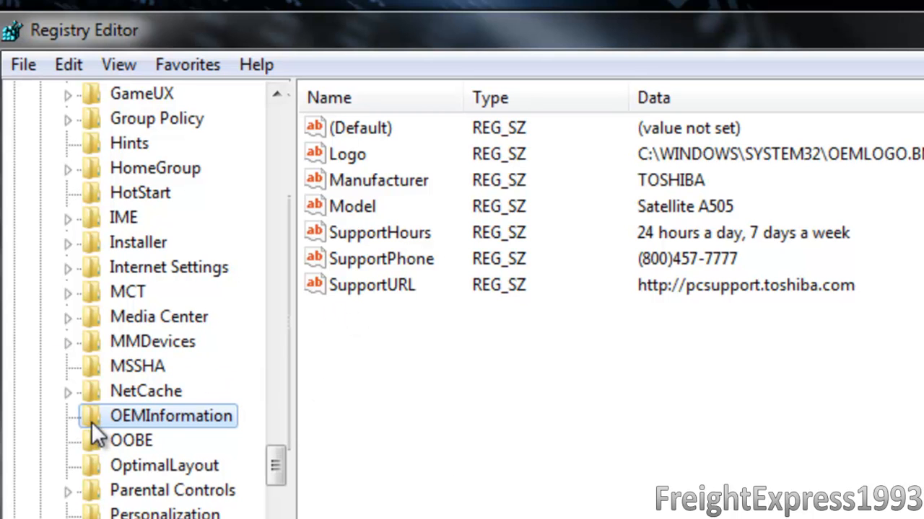
{"action": "mouse_move", "coordinate": [245, 400]}
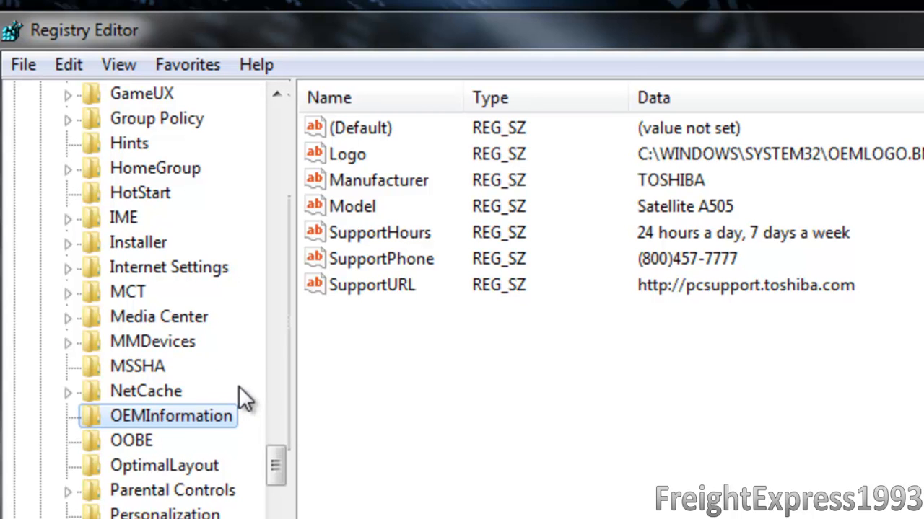
{"action": "right_click", "coordinate": [145, 390]}
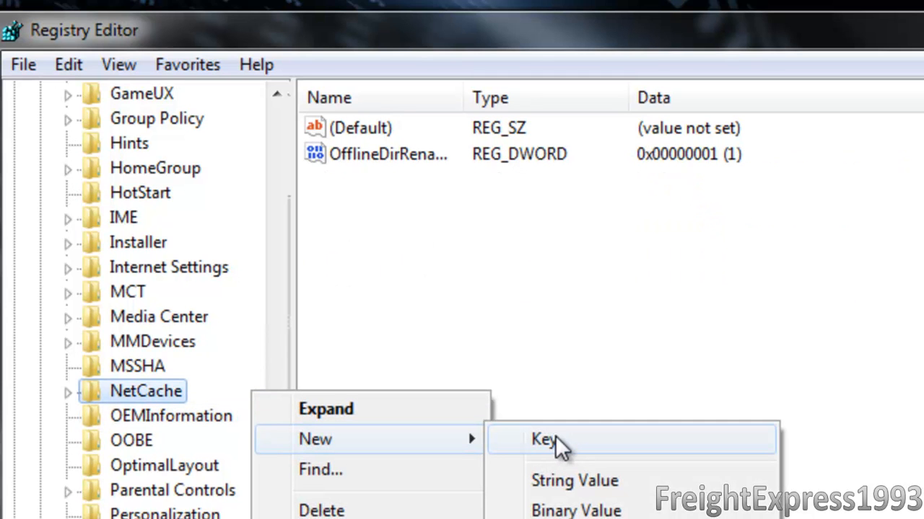
{"action": "left_click", "coordinate": [171, 415]}
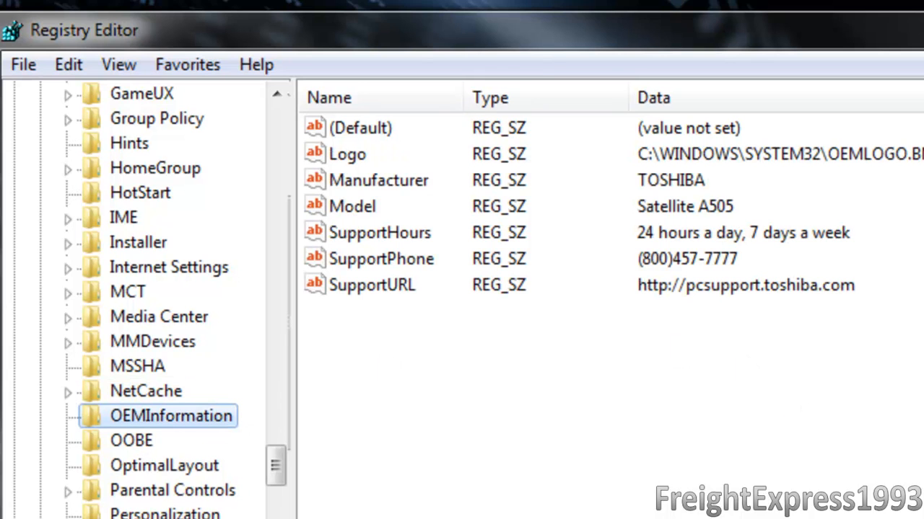
{"action": "mouse_move", "coordinate": [563, 404]}
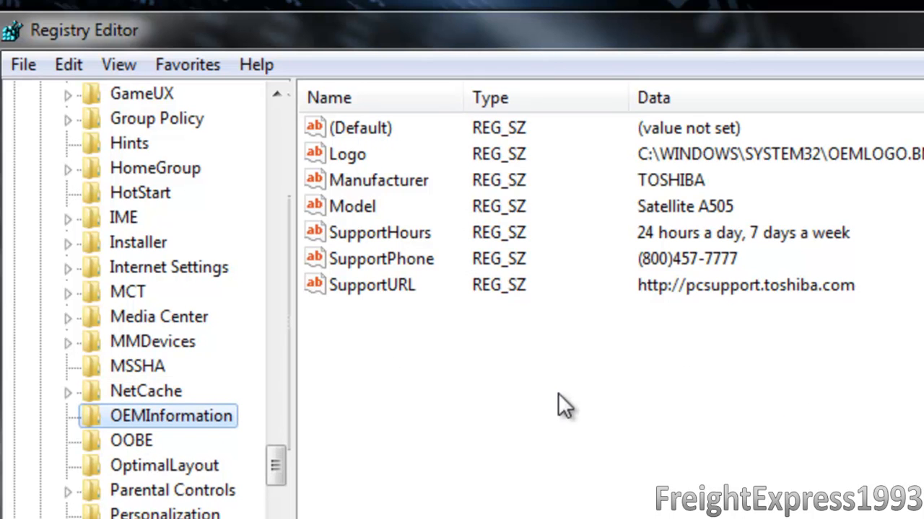
{"action": "mouse_move", "coordinate": [559, 293]}
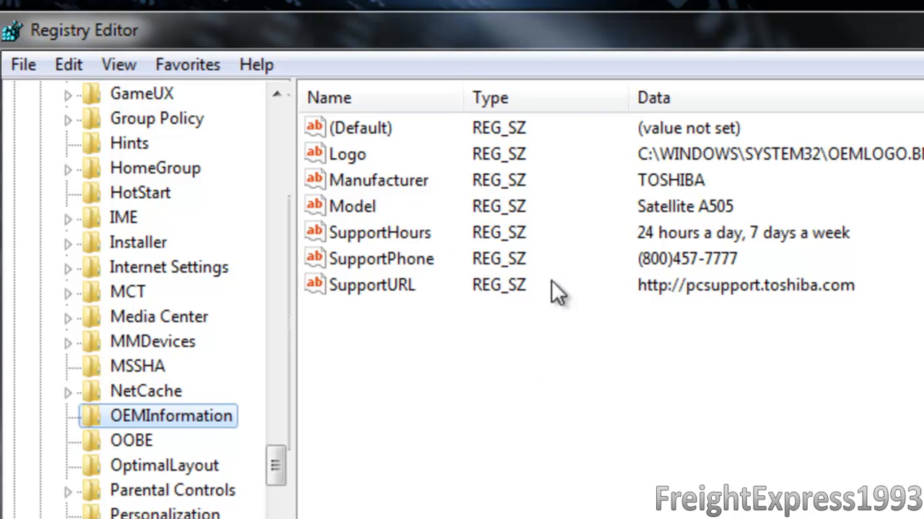
{"action": "mouse_move", "coordinate": [556, 339]}
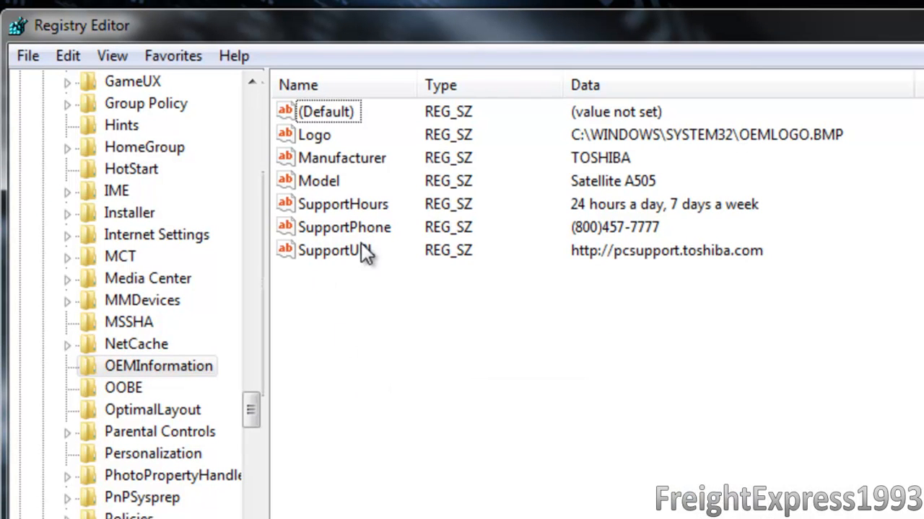
{"action": "mouse_move", "coordinate": [563, 239]}
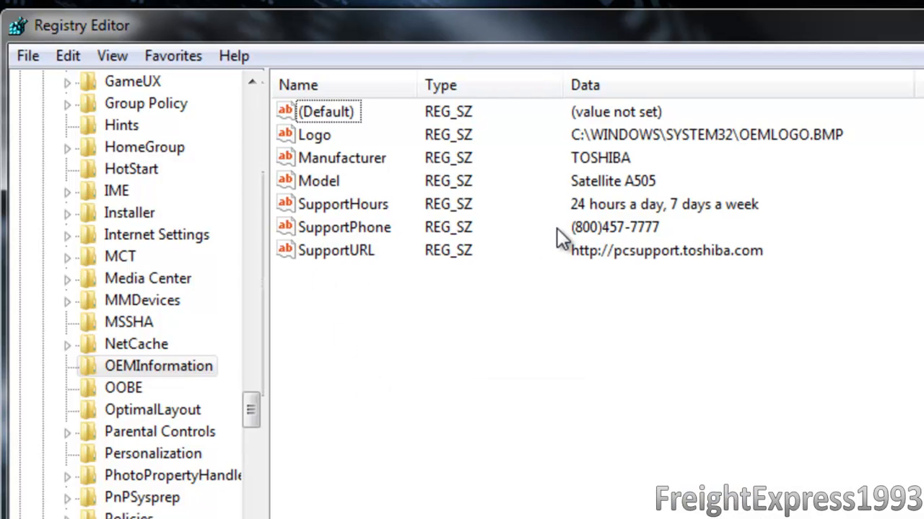
{"action": "mouse_move", "coordinate": [545, 242]}
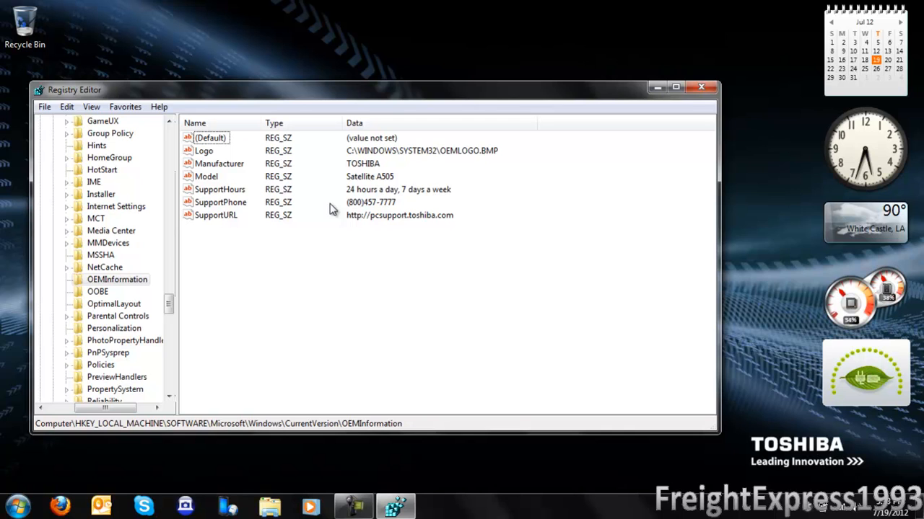
{"action": "mouse_move", "coordinate": [495, 141]}
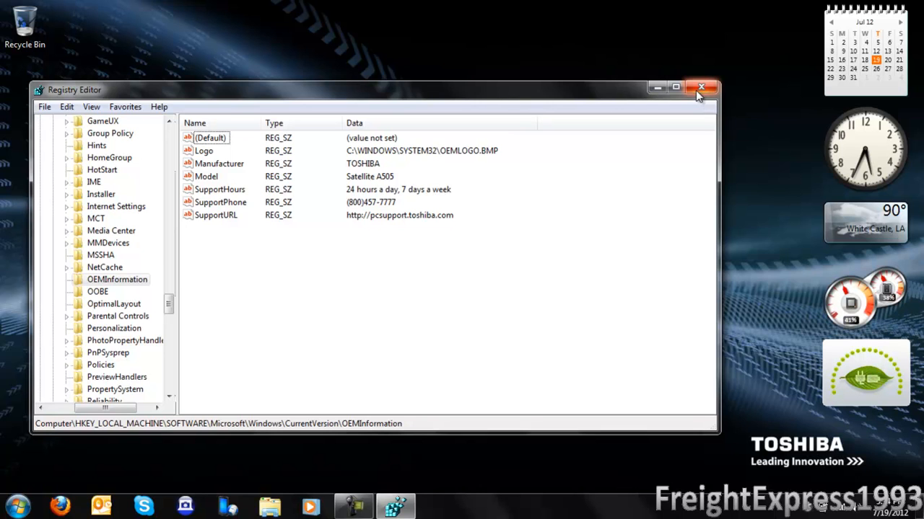
{"action": "mouse_move", "coordinate": [701, 86]}
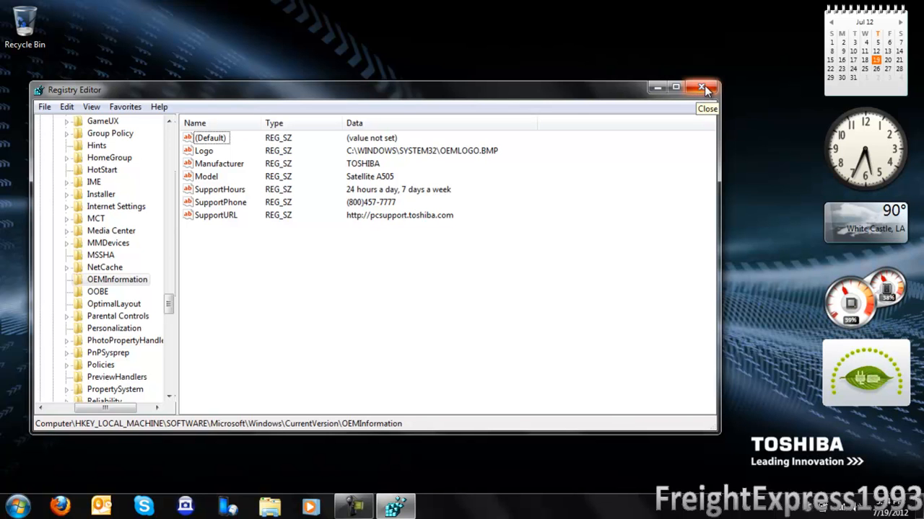
{"action": "mouse_move", "coordinate": [700, 87]}
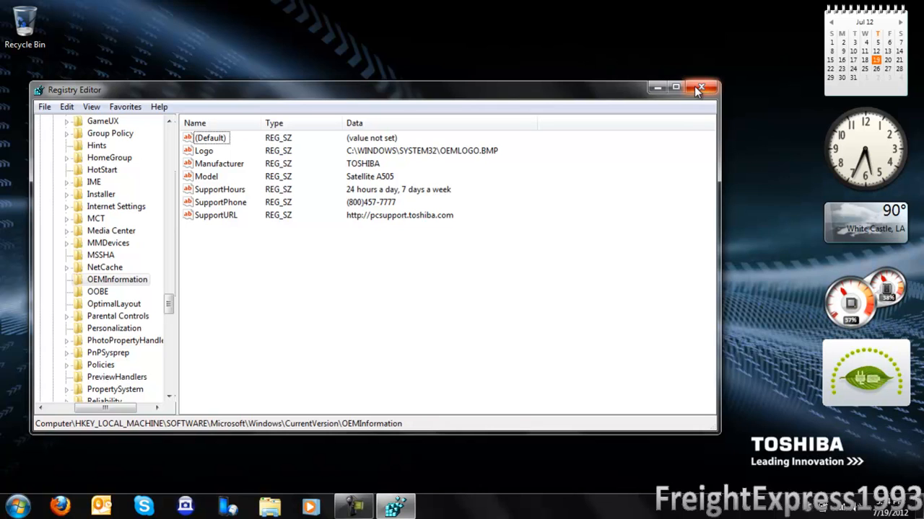
{"action": "mouse_move", "coordinate": [700, 87]}
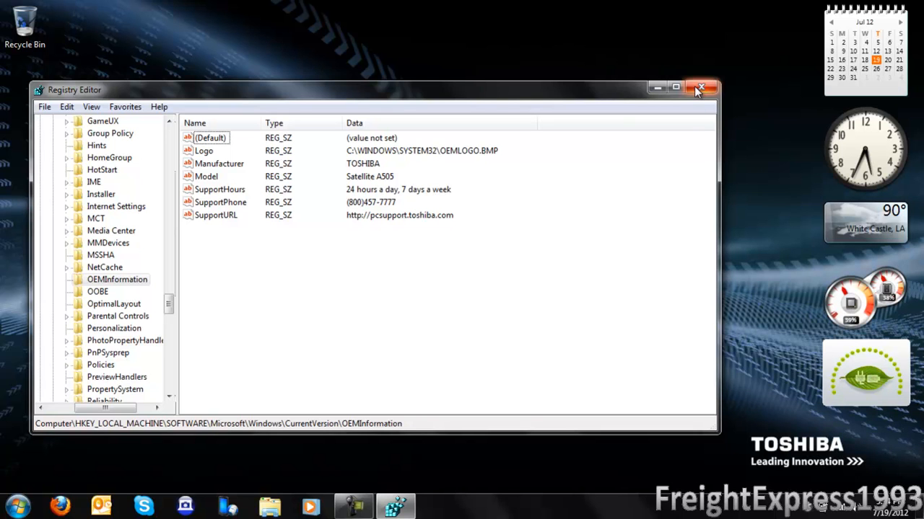
{"action": "mouse_move", "coordinate": [254, 198]}
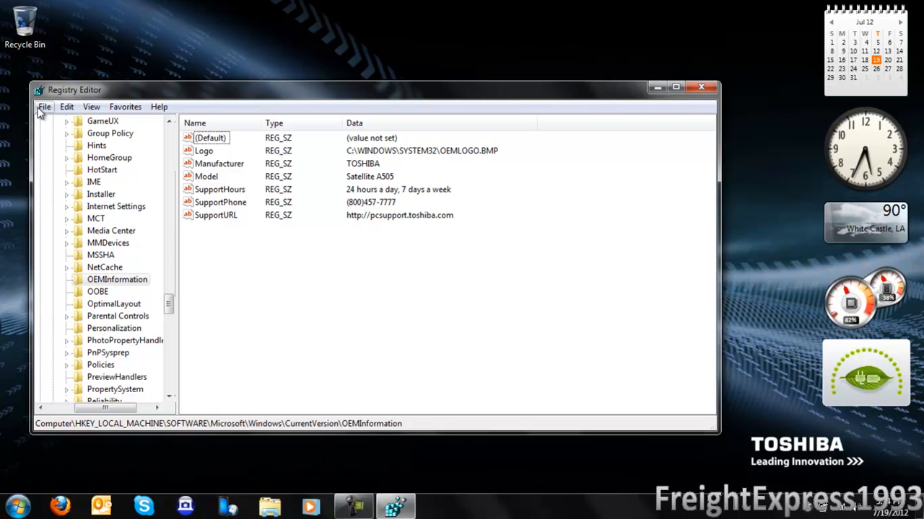
Exit Registry Editor via File > Exit, leaving the desktop showing
{"action": "left_click", "coordinate": [44, 106]}
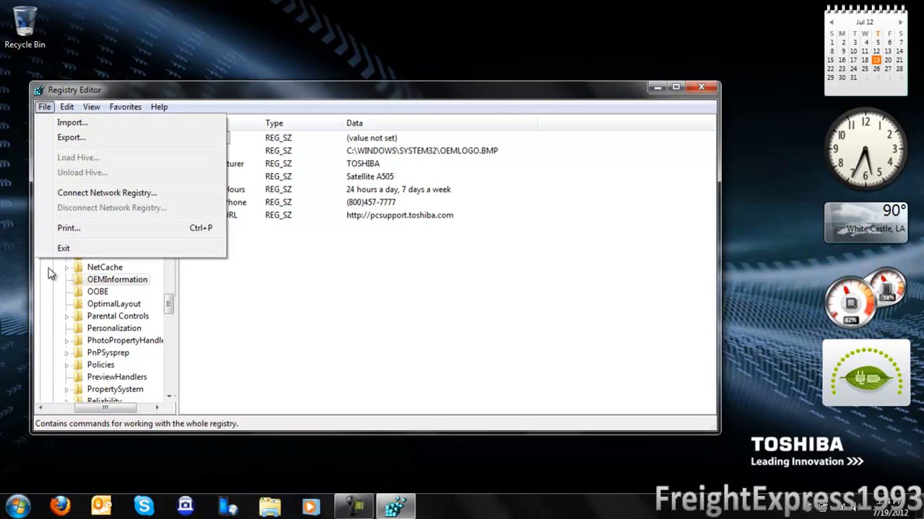
{"action": "mouse_move", "coordinate": [63, 248]}
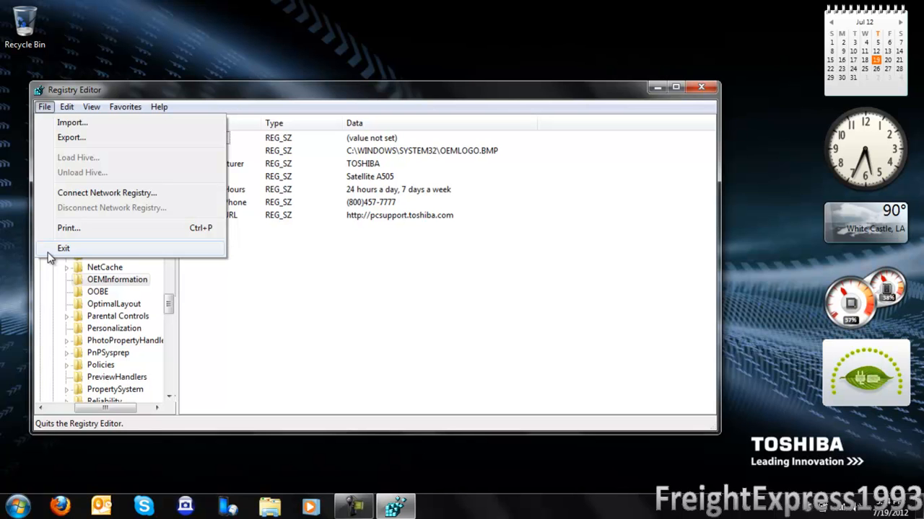
{"action": "left_click", "coordinate": [64, 248]}
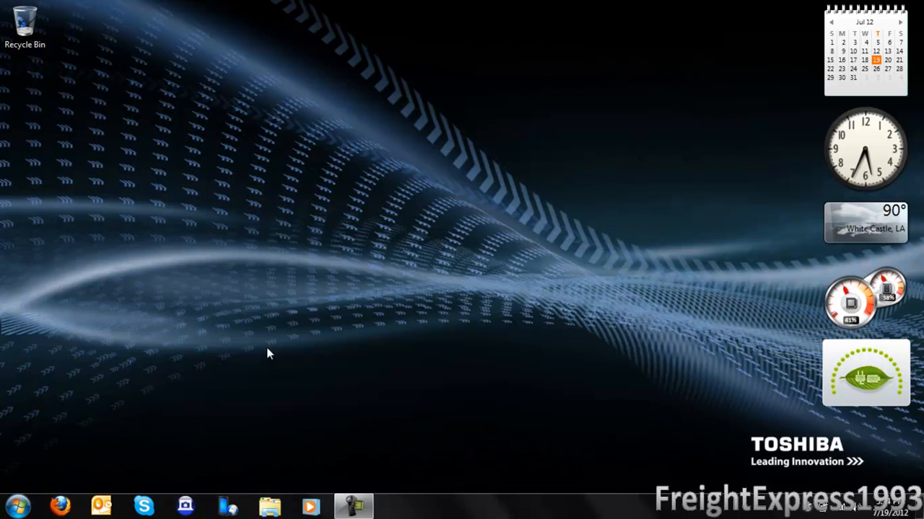
{"action": "mouse_move", "coordinate": [322, 370]}
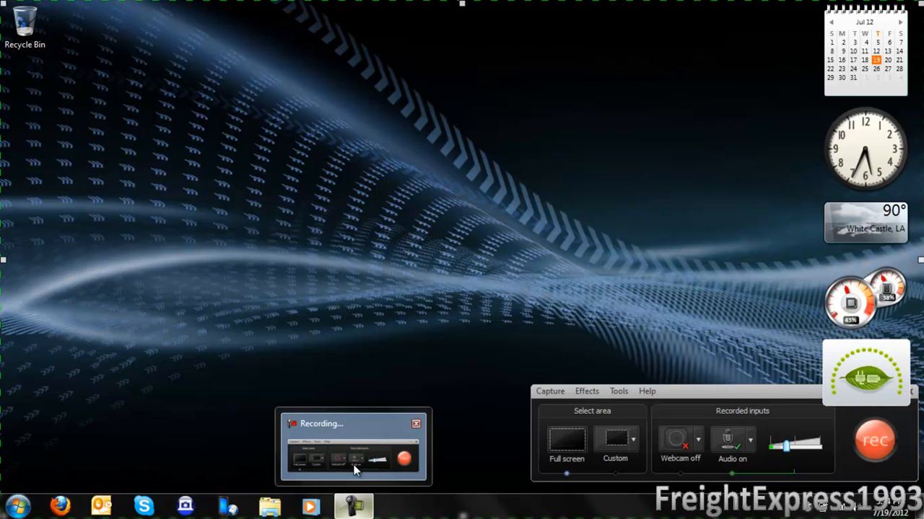
{"action": "left_click", "coordinate": [875, 440]}
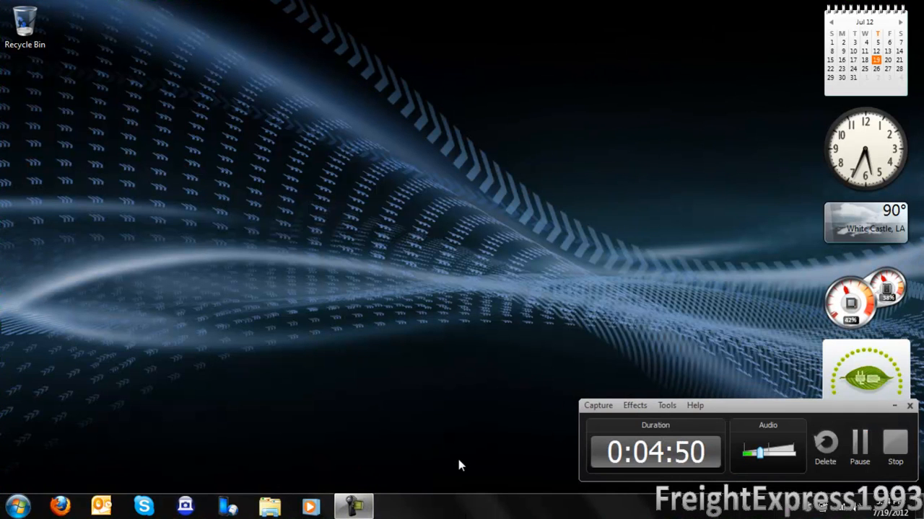